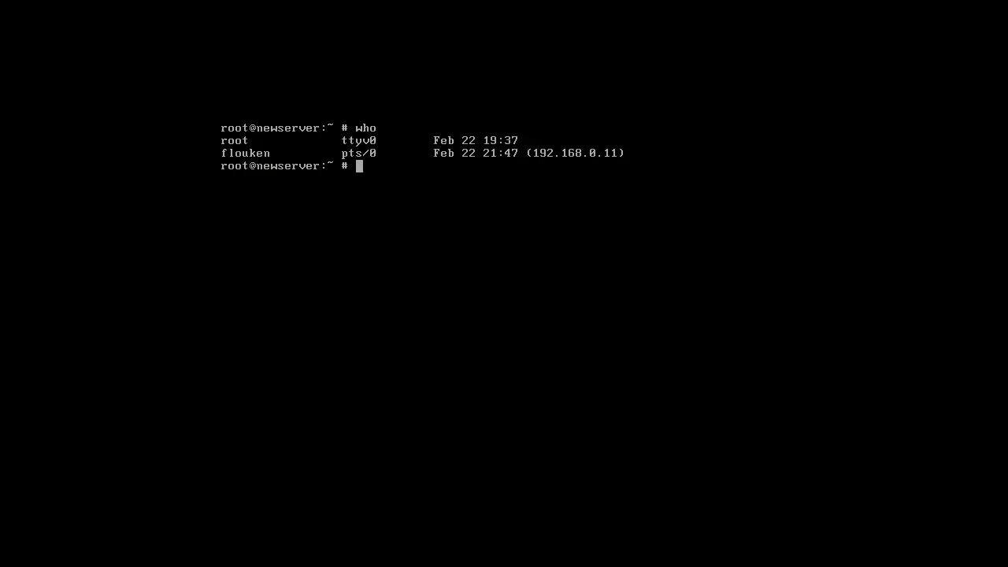
# Clear the console and enter the vi command for /etc/ssh/sshd_config at the root prompt.
pyautogui.write('clear')
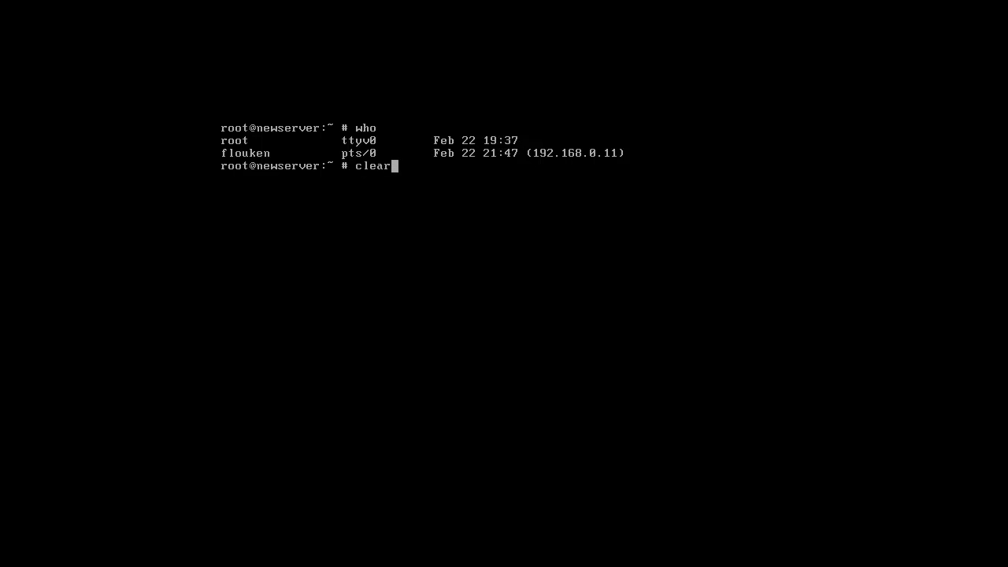
pyautogui.write('vi /etc/sshd')
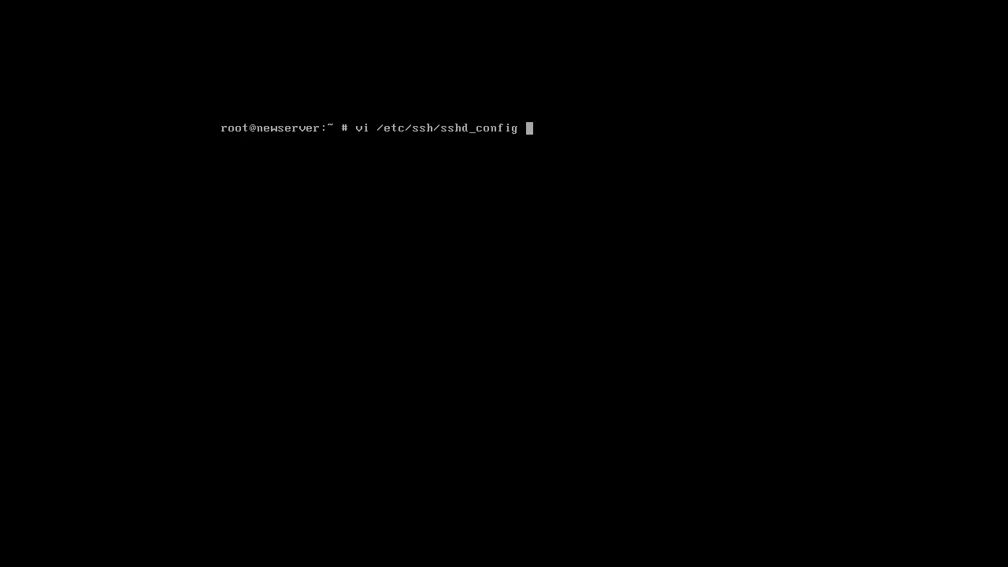
# Open sshd_config in vi and search for the PermitRootLogin line.
pyautogui.press('Return')
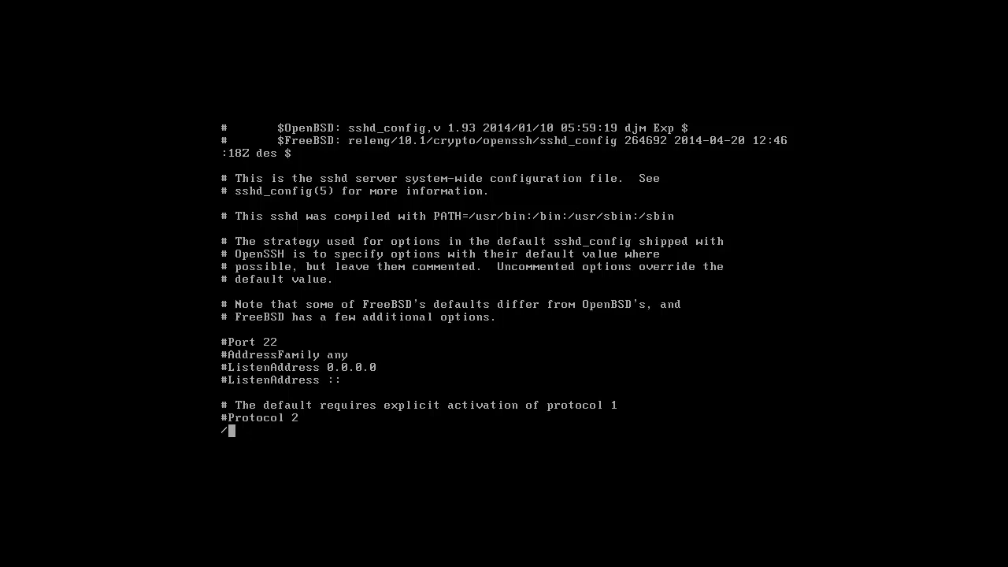
pyautogui.write('Perm')
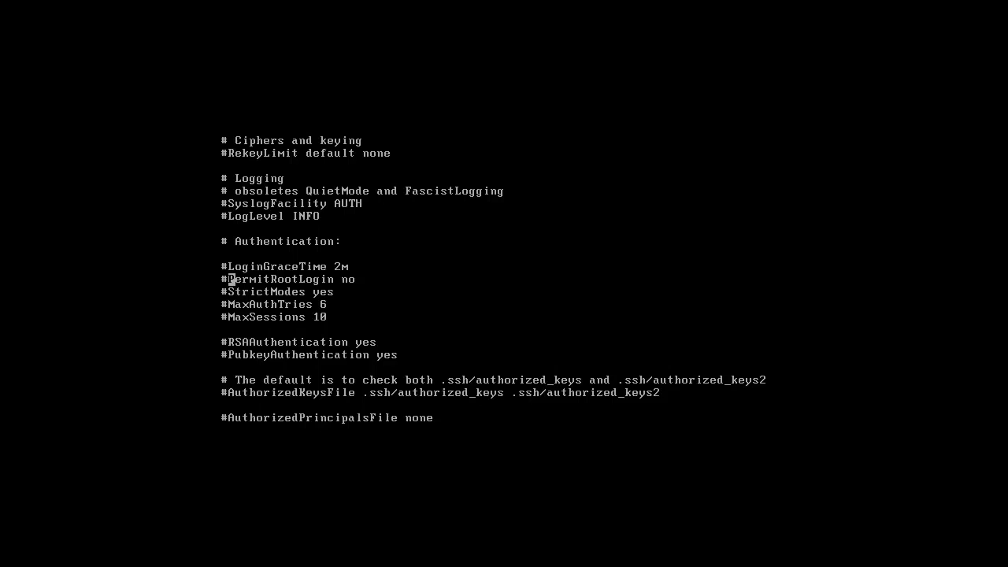
pyautogui.moveTo(226, 279)
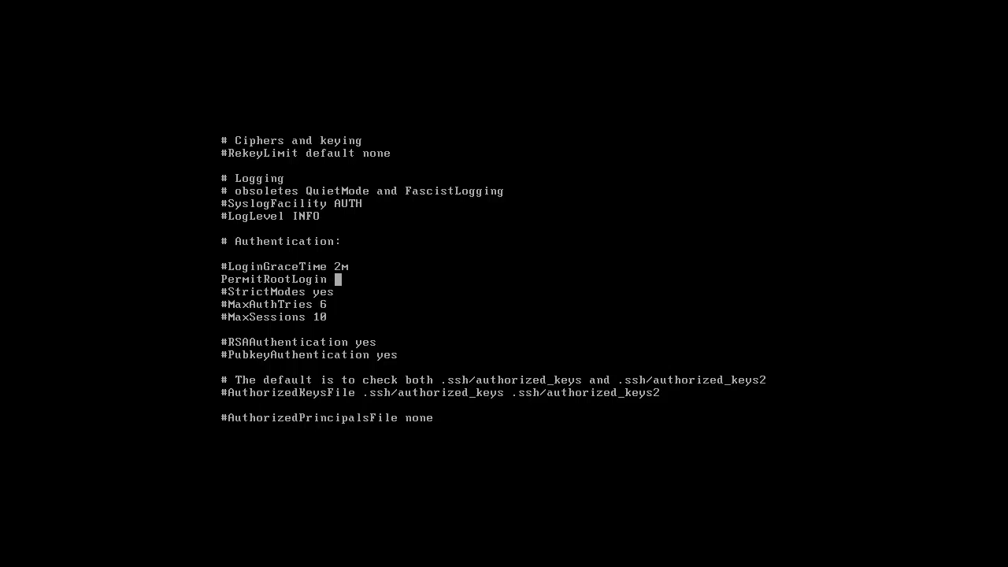
# Set PermitRootLogin to yes, then save sshd_config and exit vi with :wq.
pyautogui.write('yes')
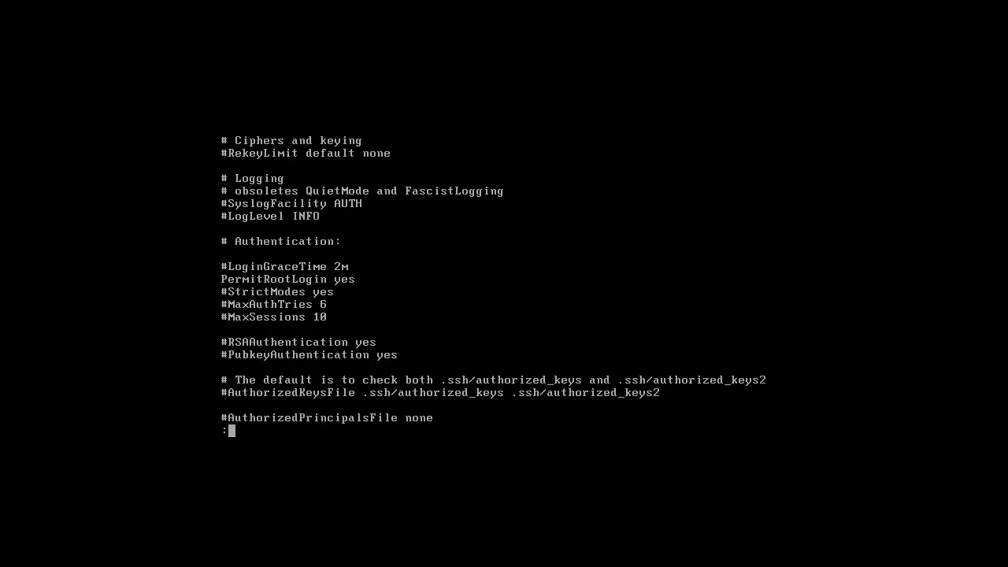
pyautogui.write('wq')
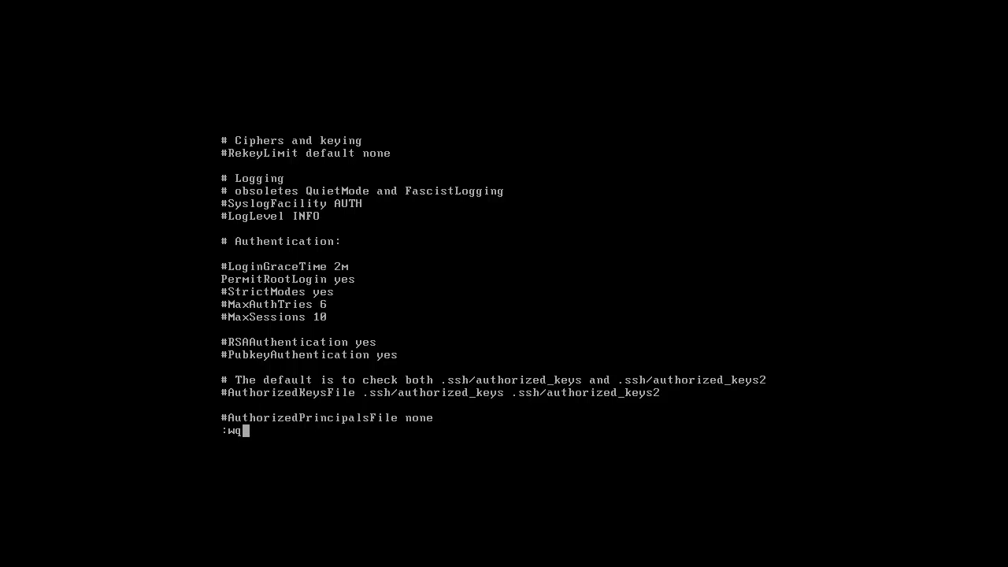
pyautogui.press('Return')
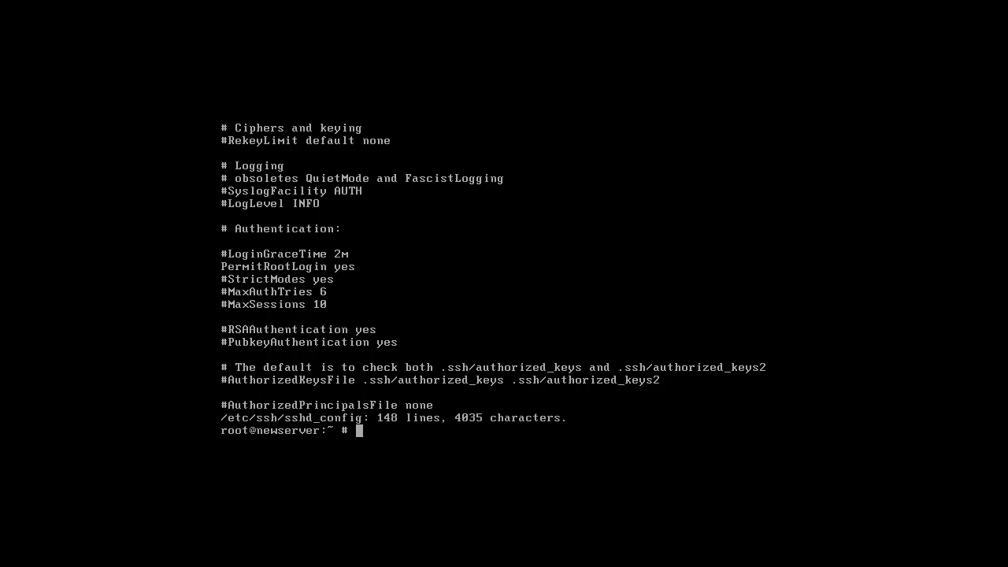
# Restart sshd with /etc/rc.d/sshd restart, then unlock the Ubuntu desktop with its password.
pyautogui.write('/etc/')
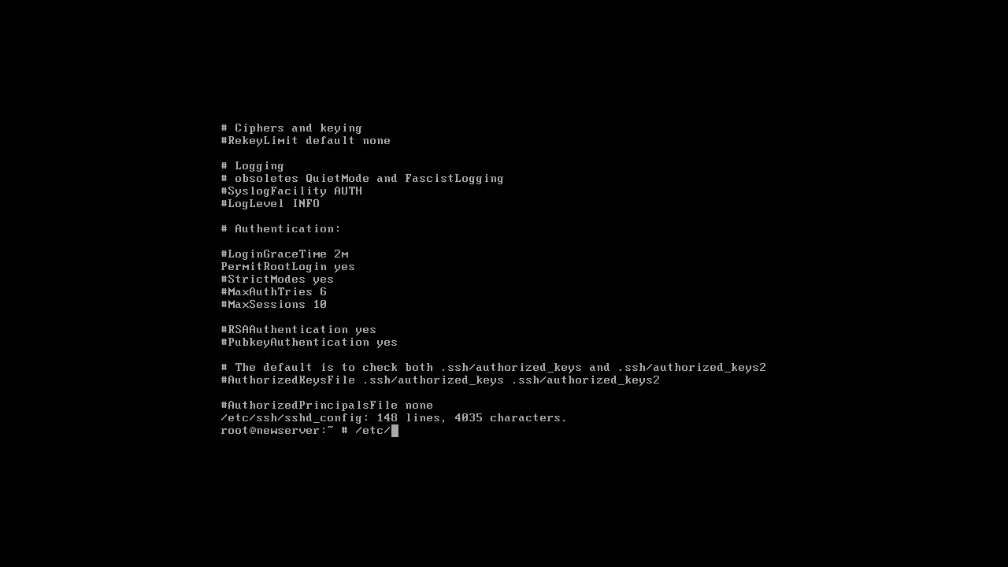
pyautogui.write('rc.d/')
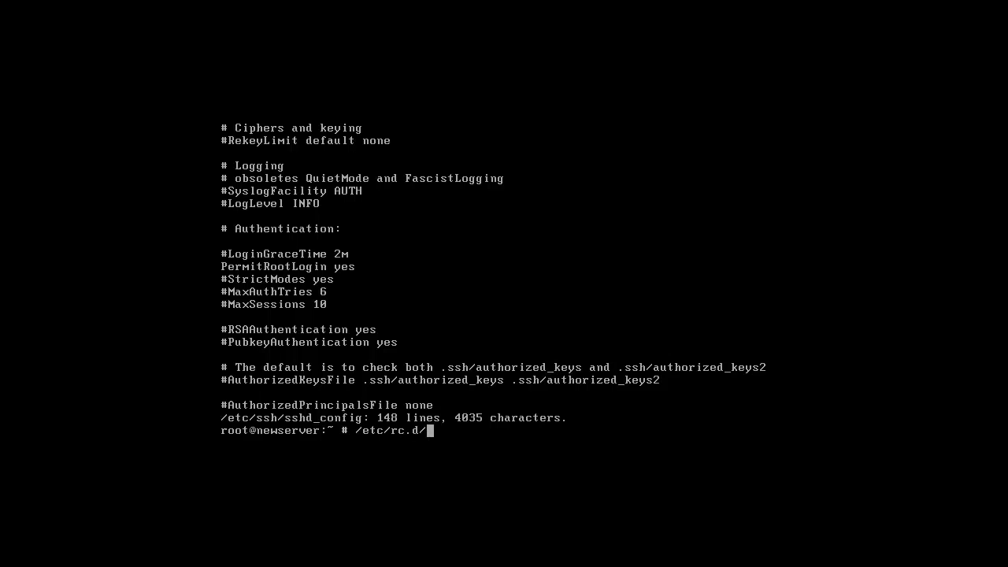
pyautogui.write('sshd restar')
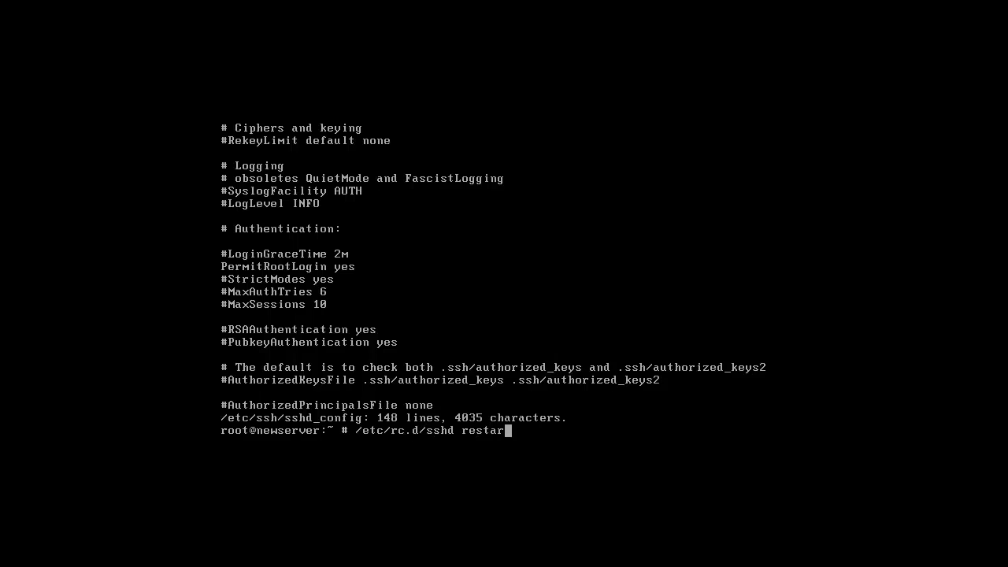
pyautogui.press('Return')
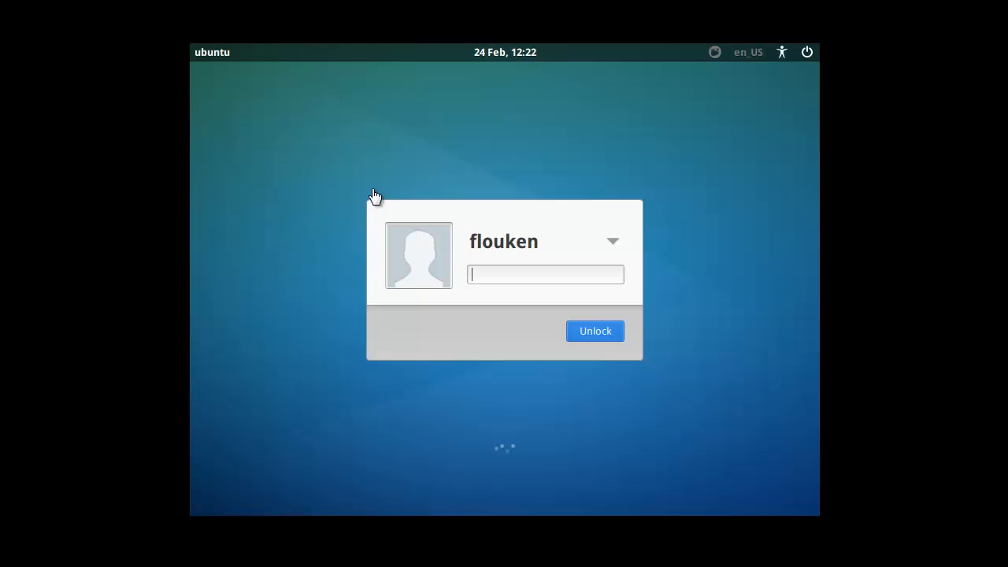
pyautogui.write('***')
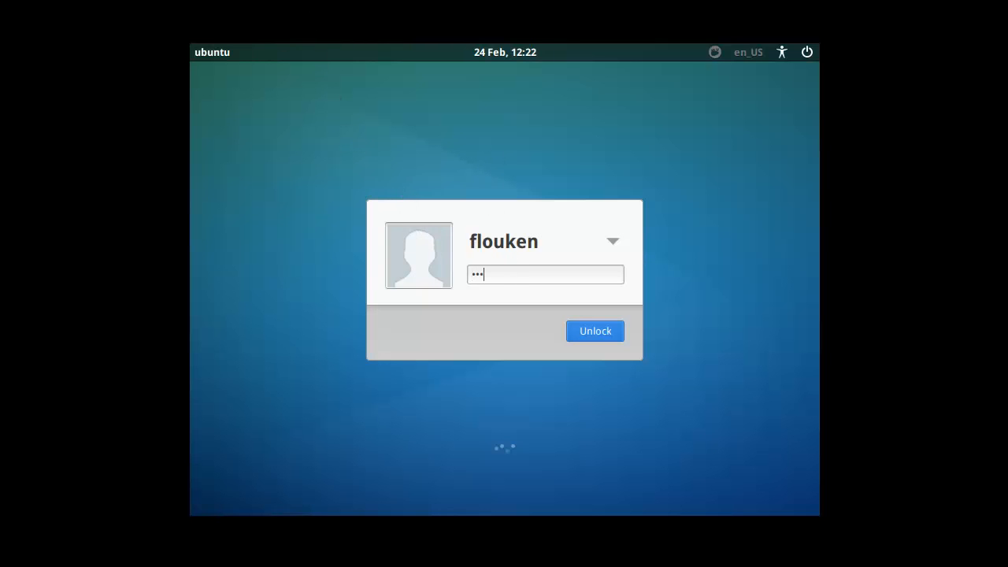
pyautogui.click(594, 330)
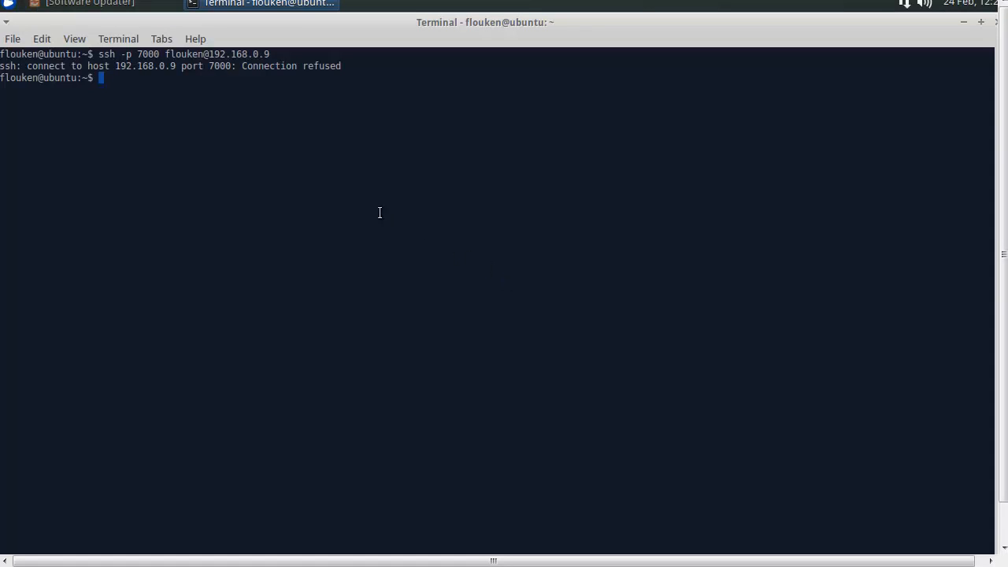
pyautogui.moveTo(266, 171)
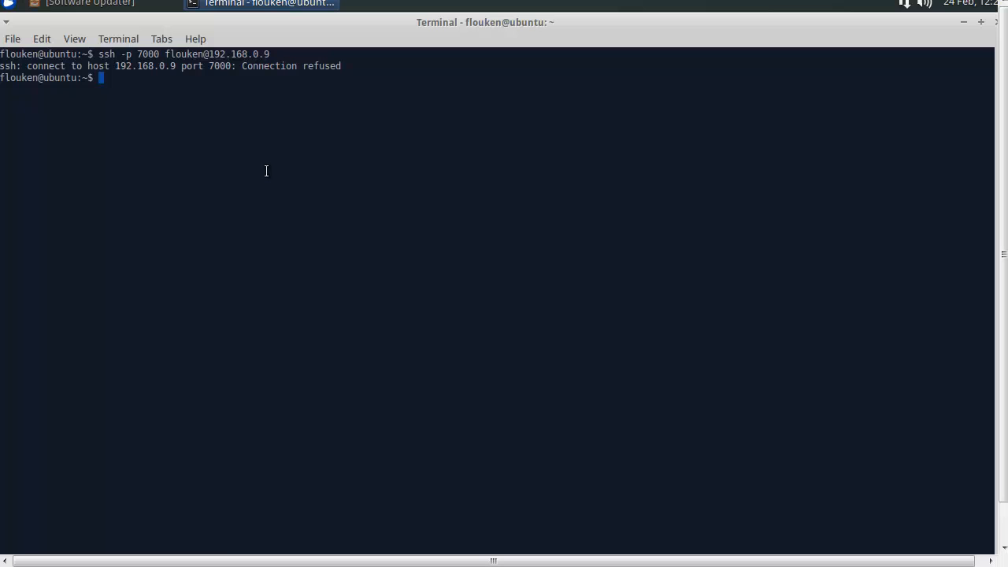
# SSH to 192.168.0.9 as root and log in with the root password.
pyautogui.write('ssh flouken@192.168.0.9')
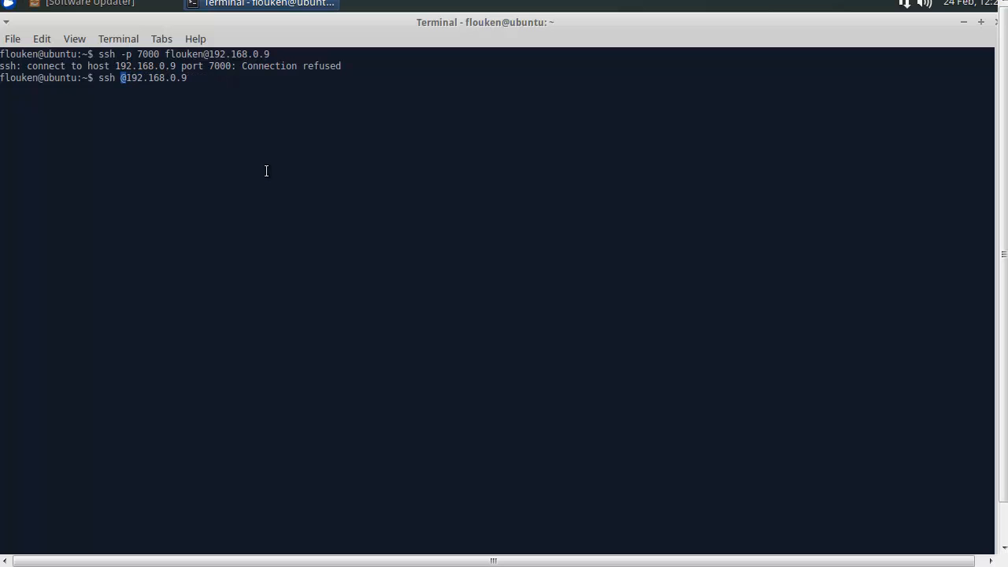
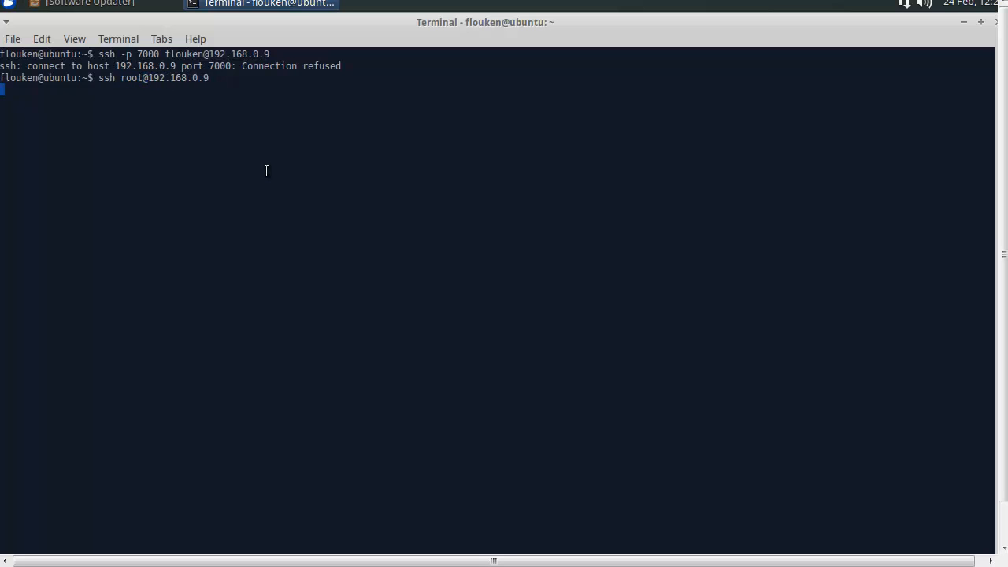
pyautogui.press('Return')
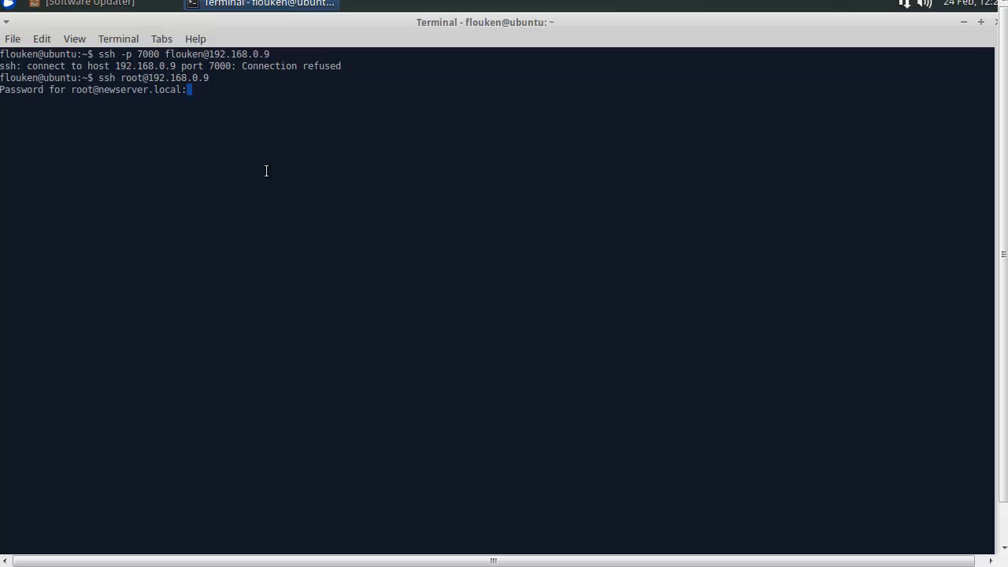
pyautogui.press('Return')
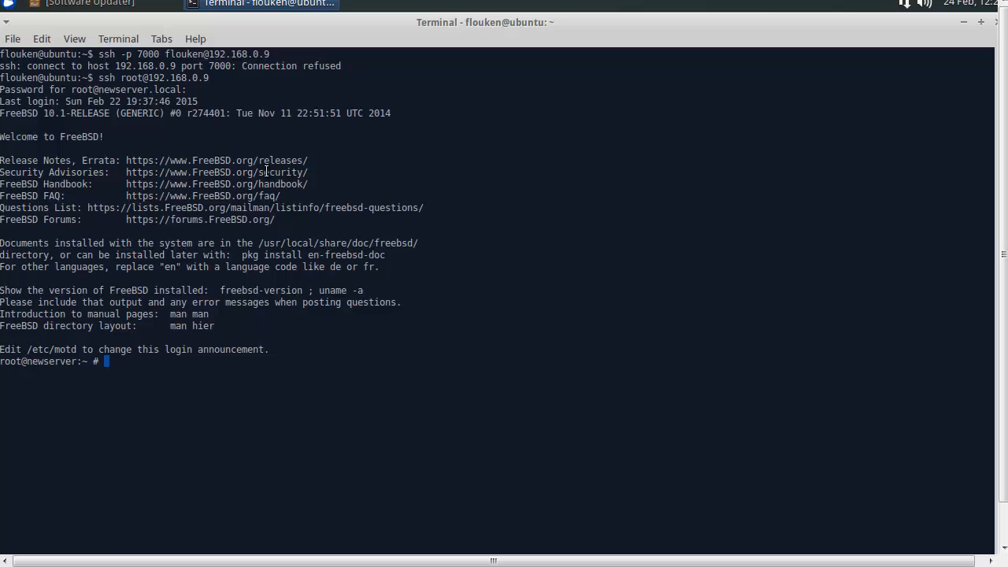
pyautogui.moveTo(309, 178)
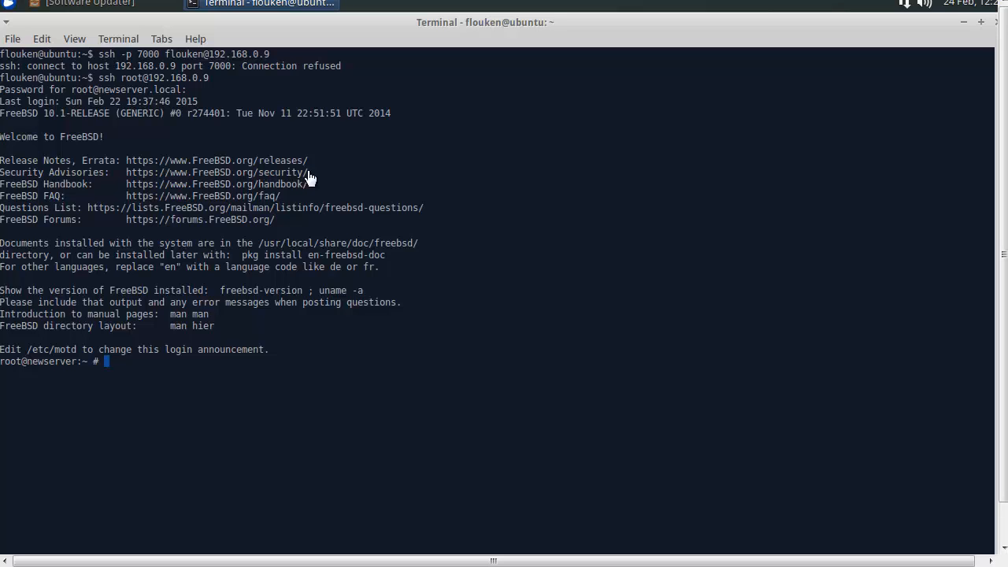
pyautogui.moveTo(453, 229)
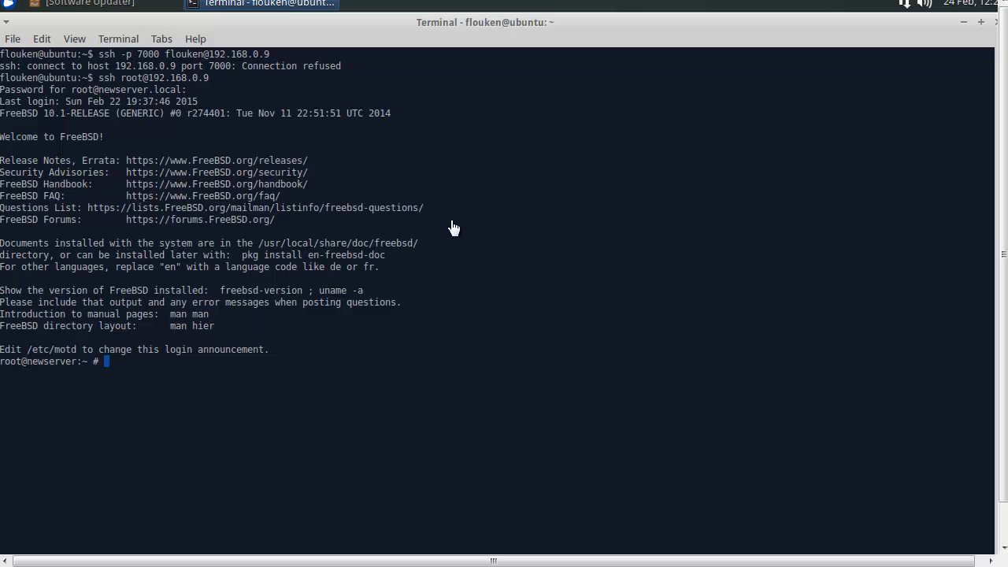